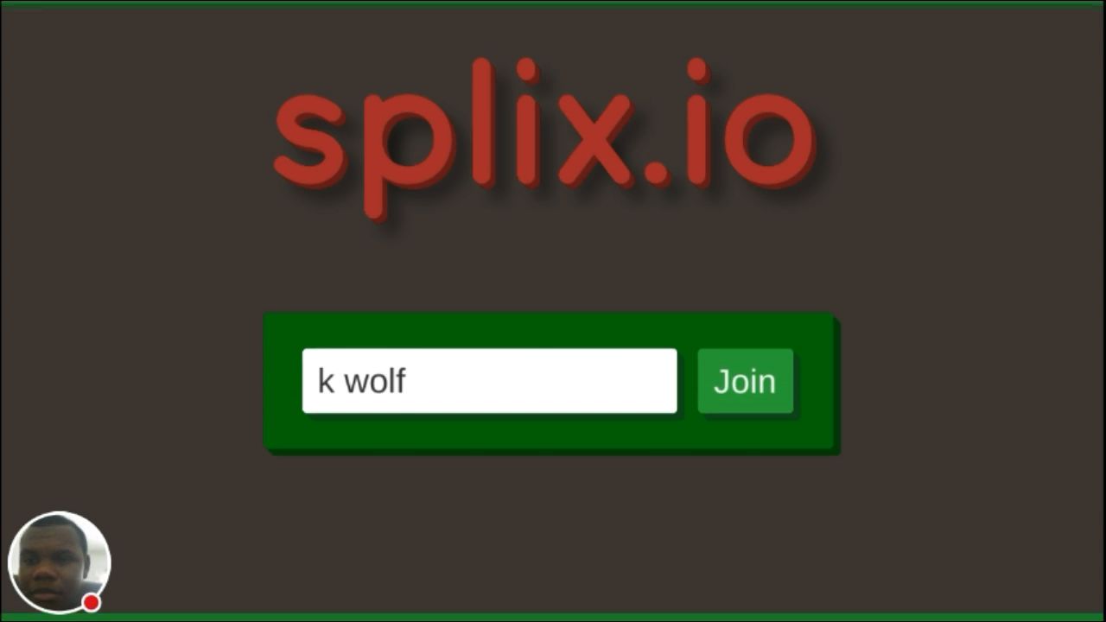
# Join a round as 'k wolf' and play until eliminated
pyautogui.click(743, 382)
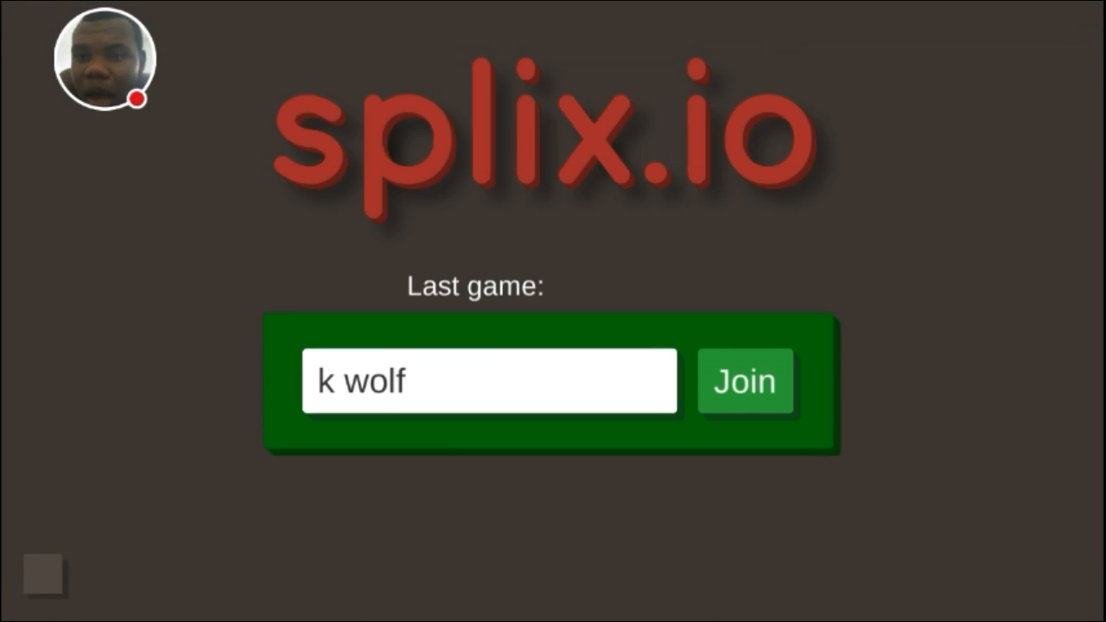
# Join another round as 'k wolf' from the start page
pyautogui.click(743, 381)
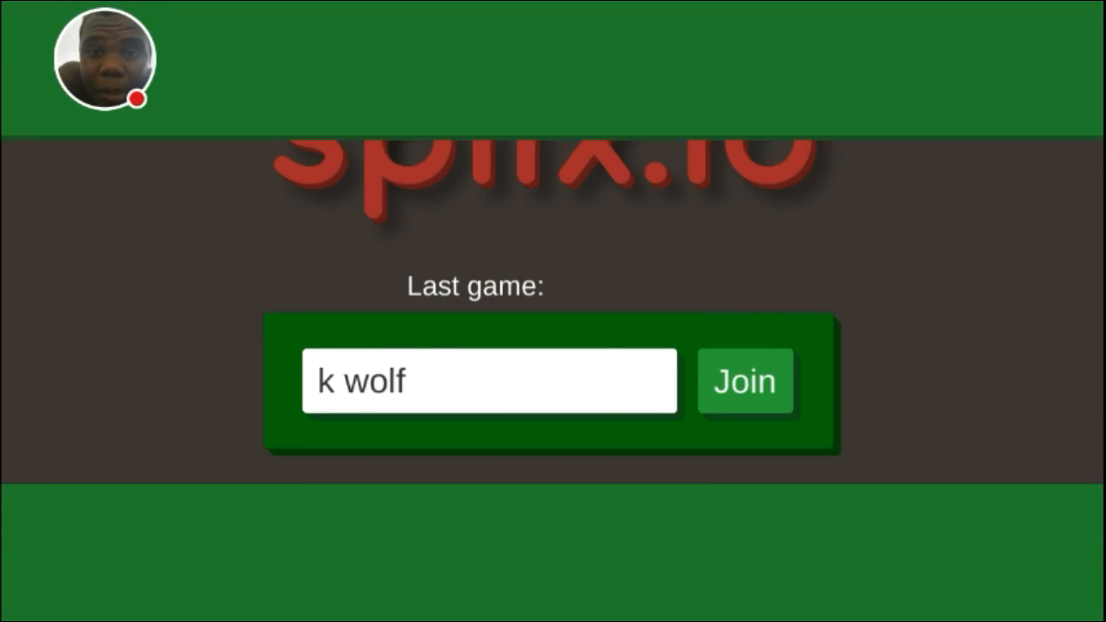
# Join and play a further round as 'k wolf' until it ends
pyautogui.click(745, 382)
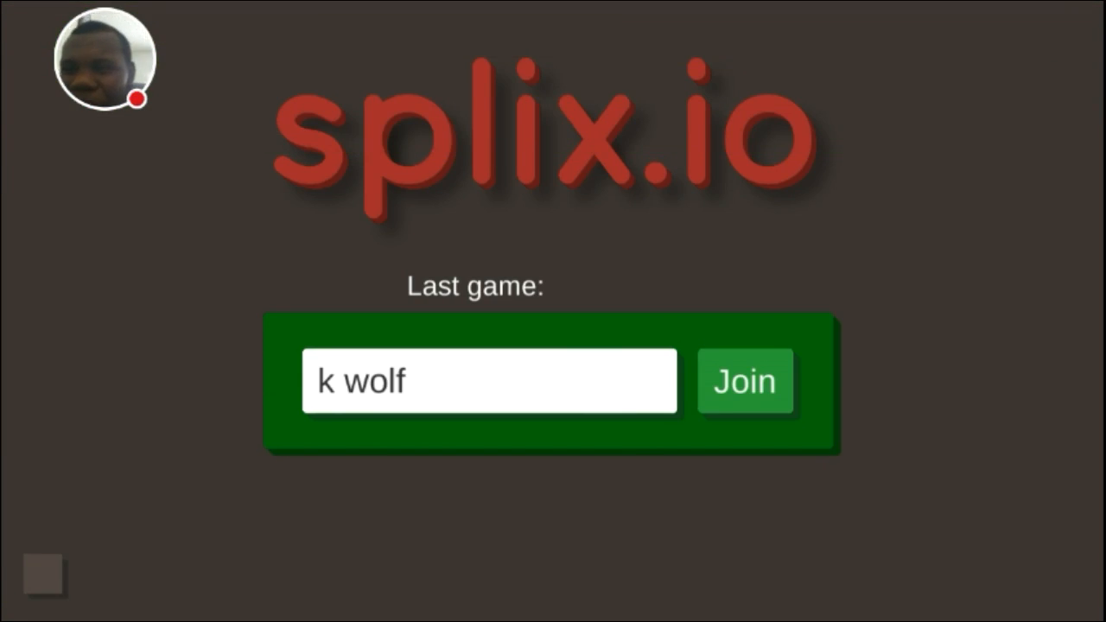
# Join and play two consecutive rounds as 'k wolf', each ending back at the start page
pyautogui.click(743, 382)
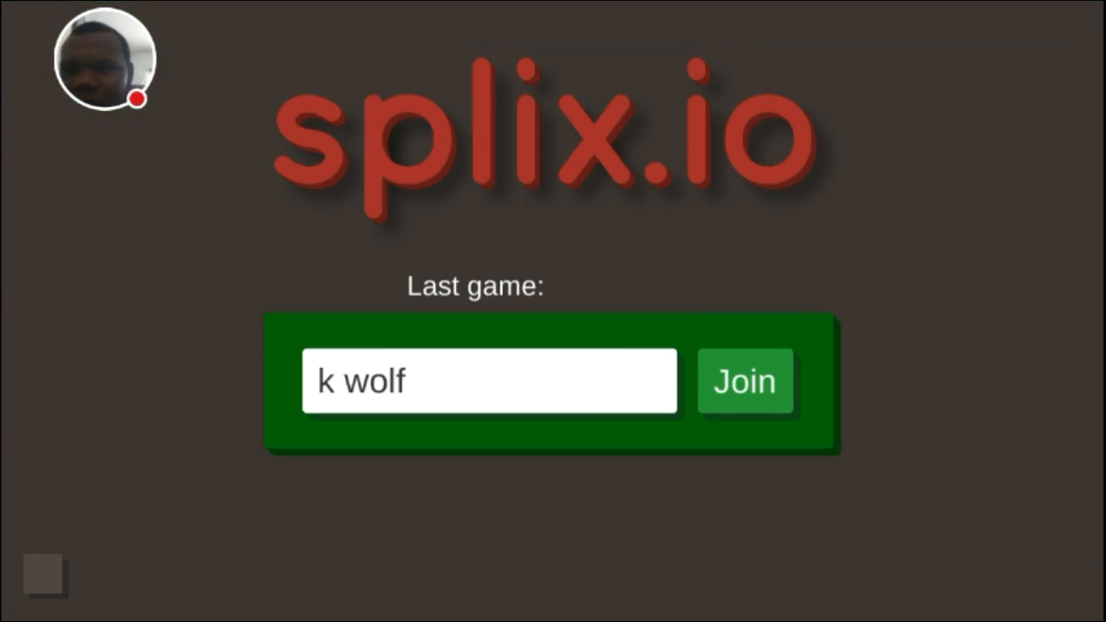
pyautogui.click(745, 382)
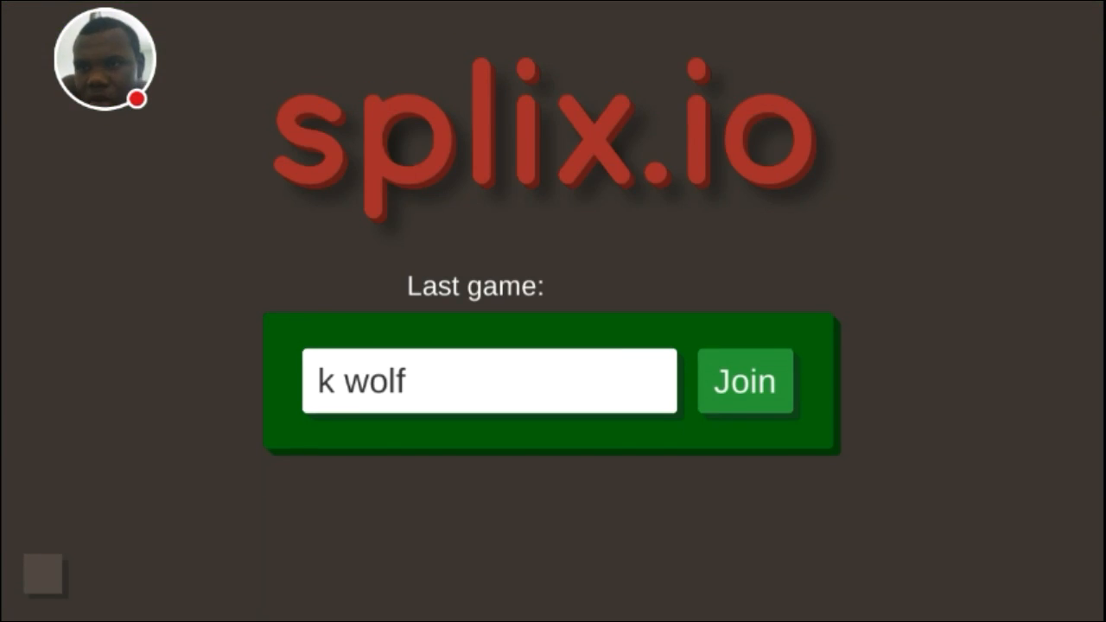
pyautogui.click(743, 382)
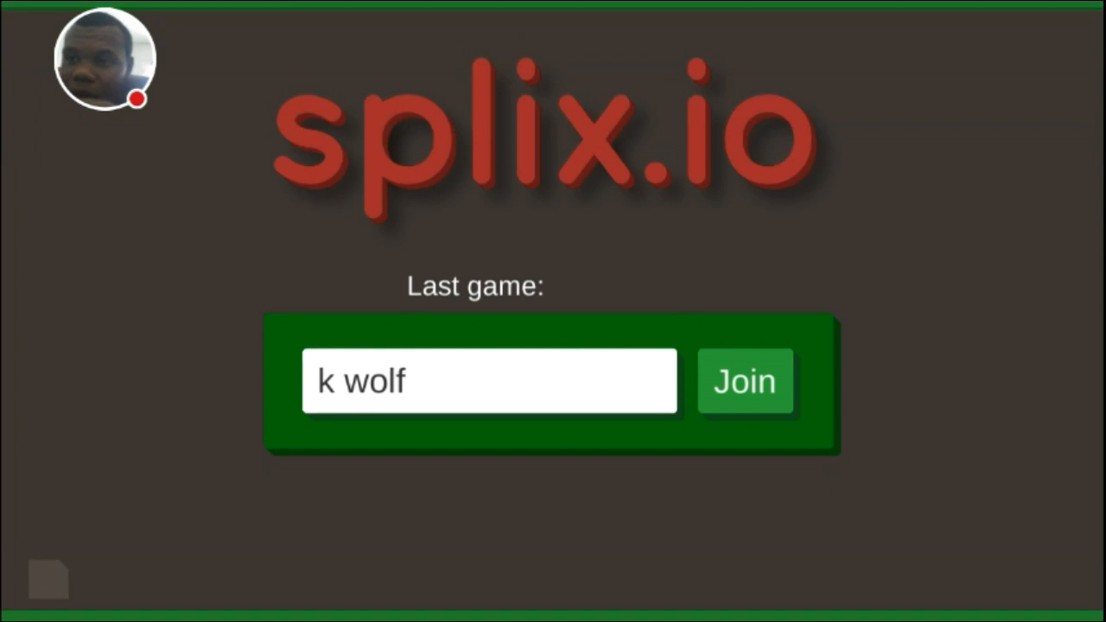
# Join and play a round as 'k wolf' lasting 1 minute 24 seconds
pyautogui.click(743, 382)
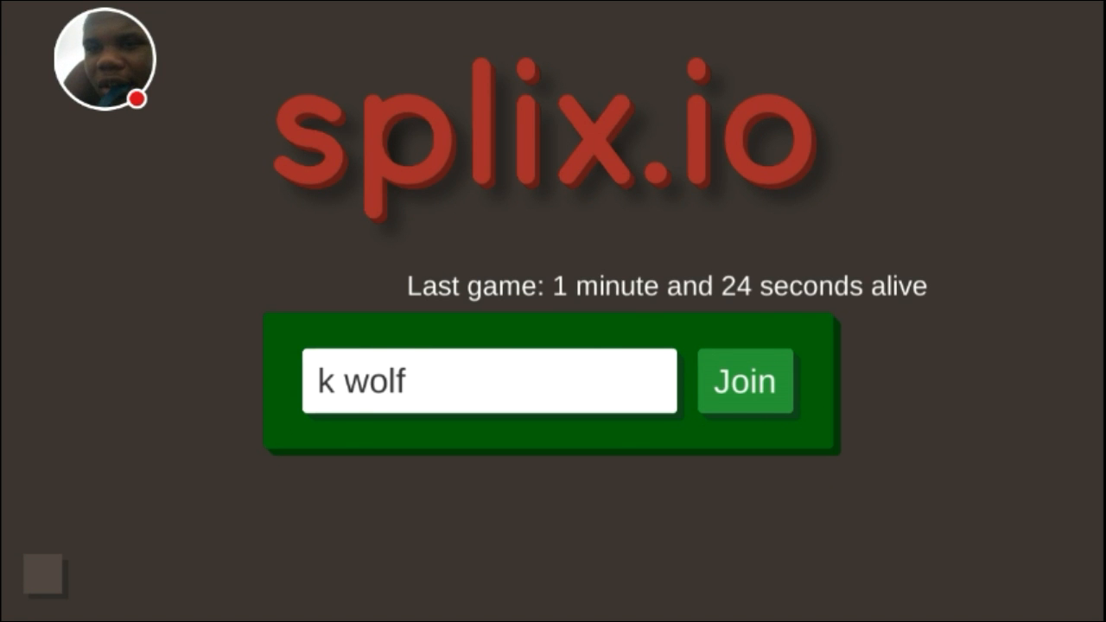
# Join a fresh round as 'k wolf' and claim 25 blocks for a score of 25
pyautogui.click(745, 382)
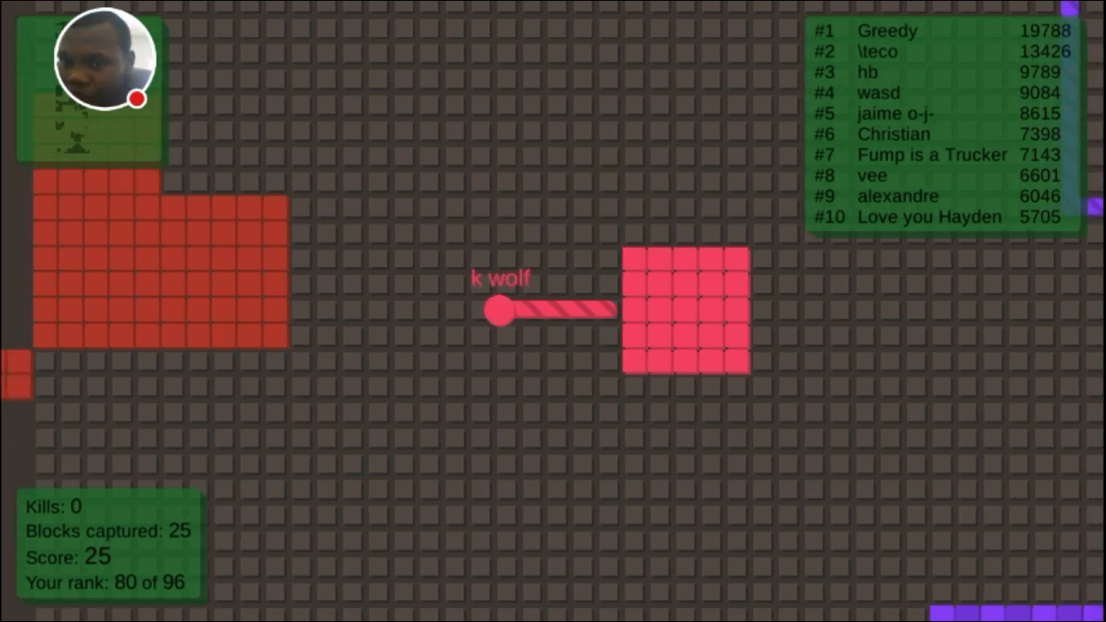